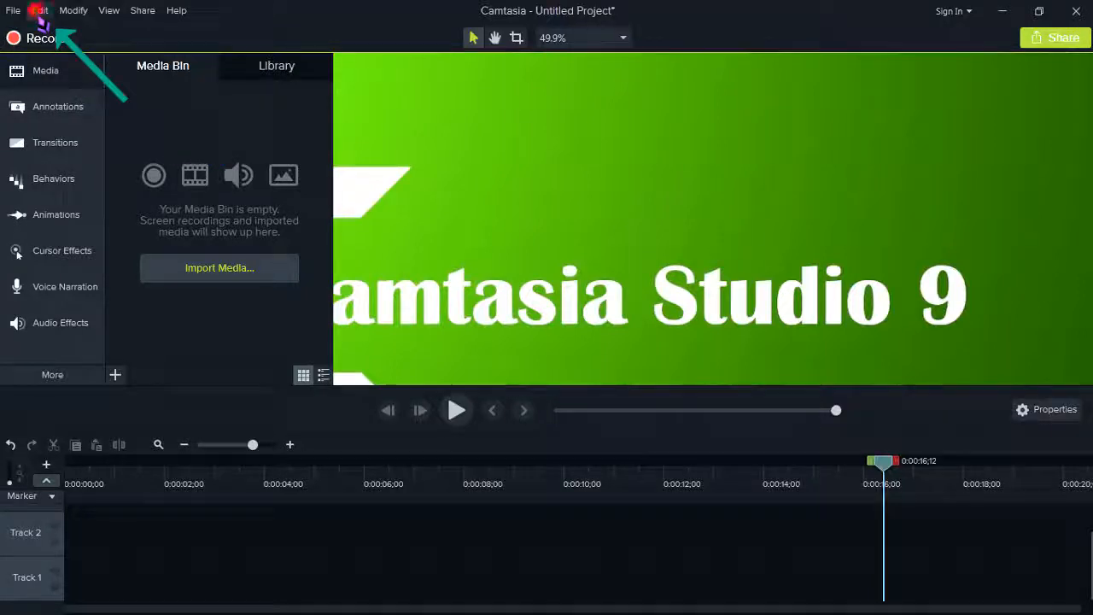
Open the Edit menu to reach Preferences and its Advanced hardware acceleration settings.
left_click(39, 10)
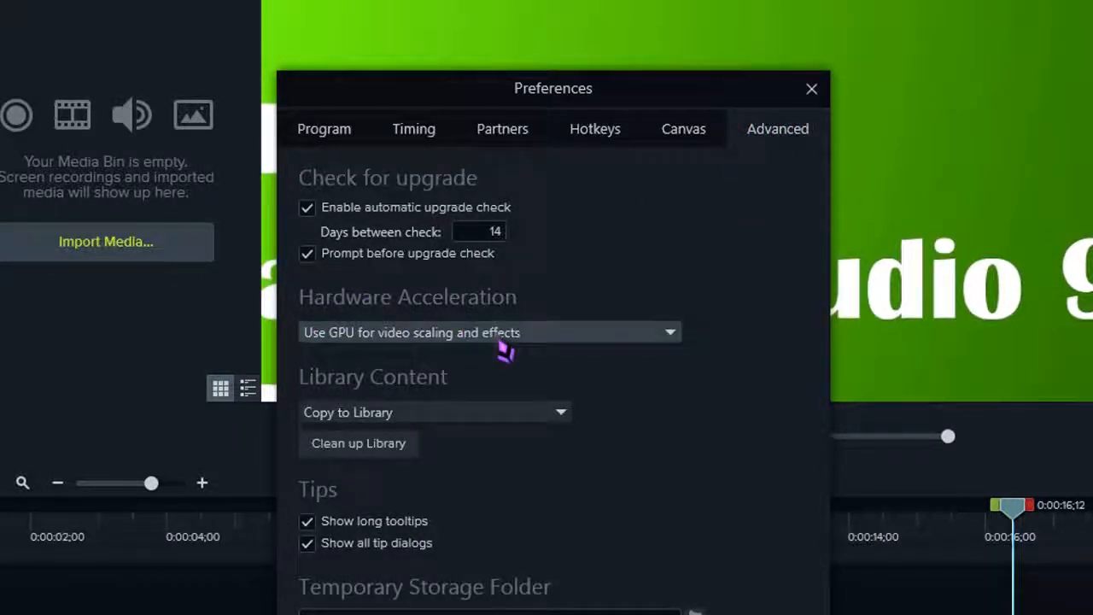
Change Hardware Acceleration from GPU to 'Use software-only mode' and confirm.
left_click(489, 332)
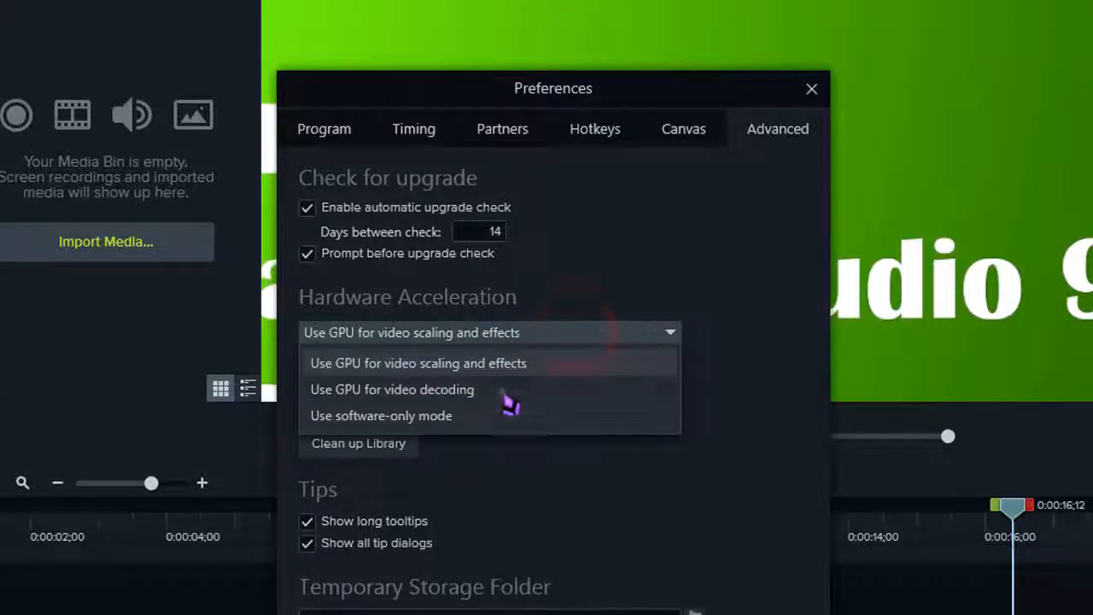
mouse_move(465, 439)
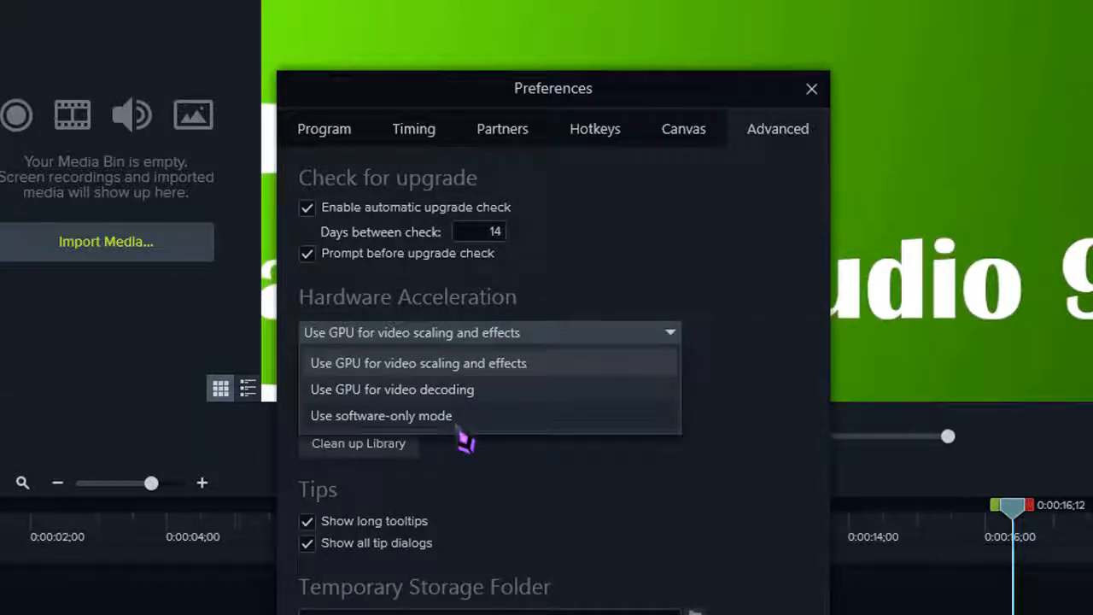
left_click(381, 415)
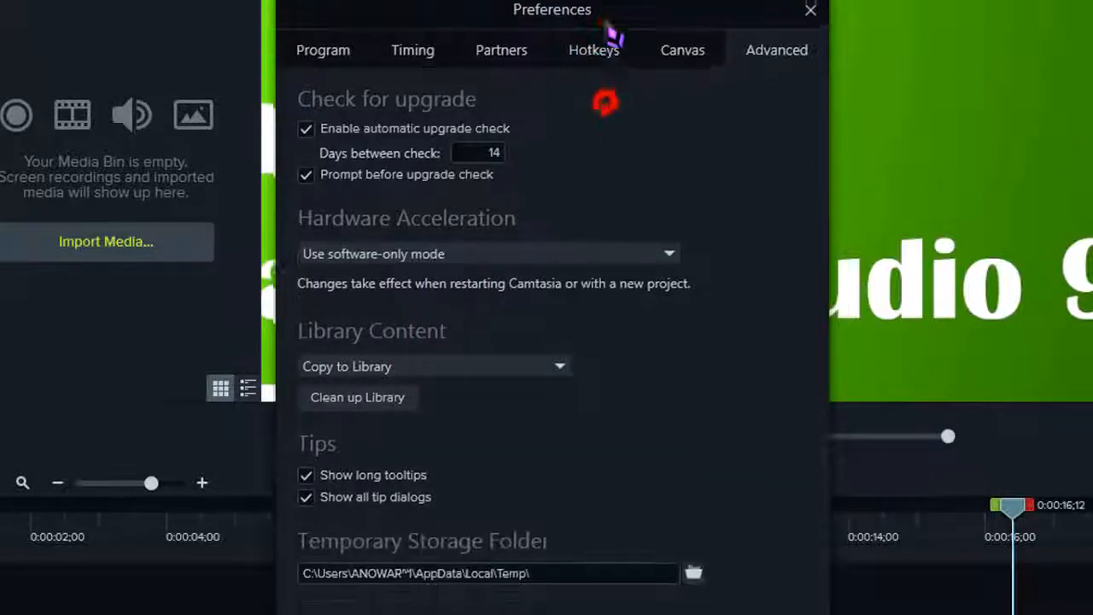
left_click(809, 11)
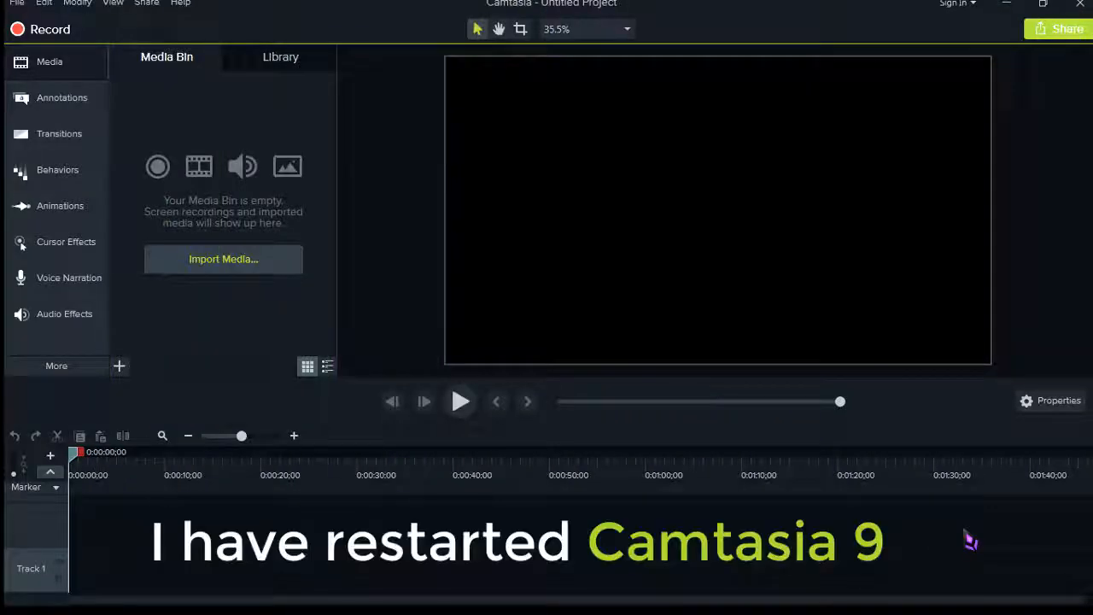
mouse_move(235, 238)
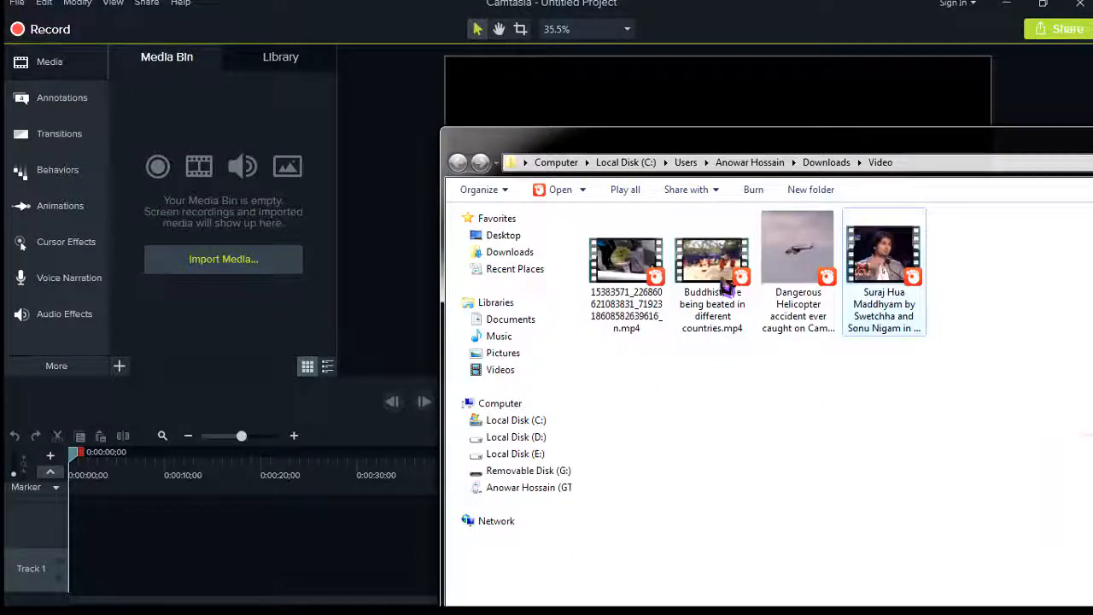
Import 'Buddhists are being beaten in different countries.mp4' from Downloads into the Media Bin.
left_click(711, 256)
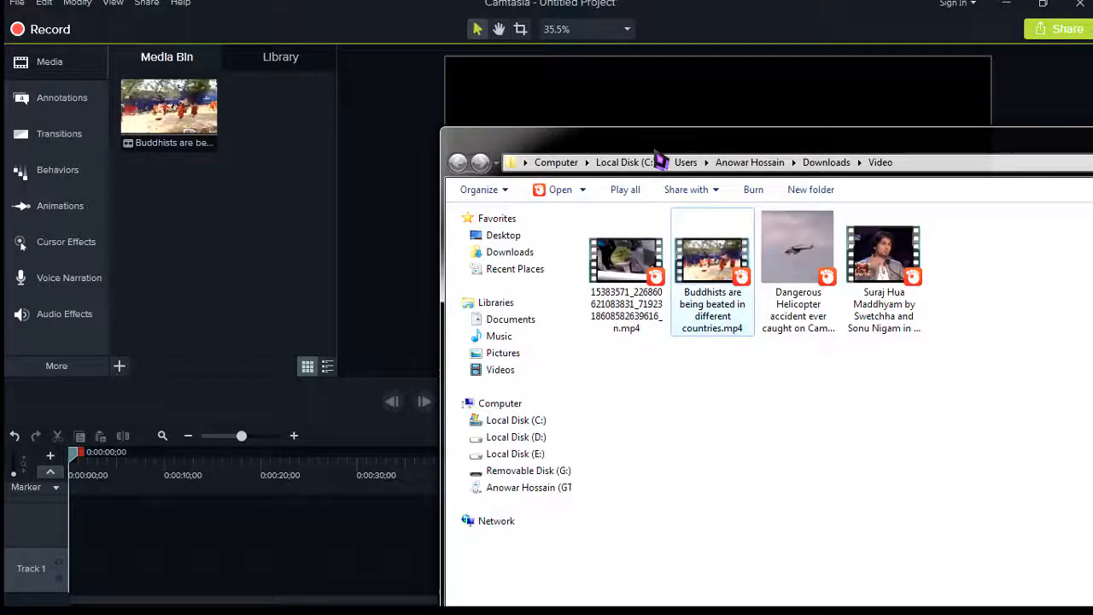
Add the Buddhists clip to Track 1 at the playhead via its right-click menu.
right_click(168, 105)
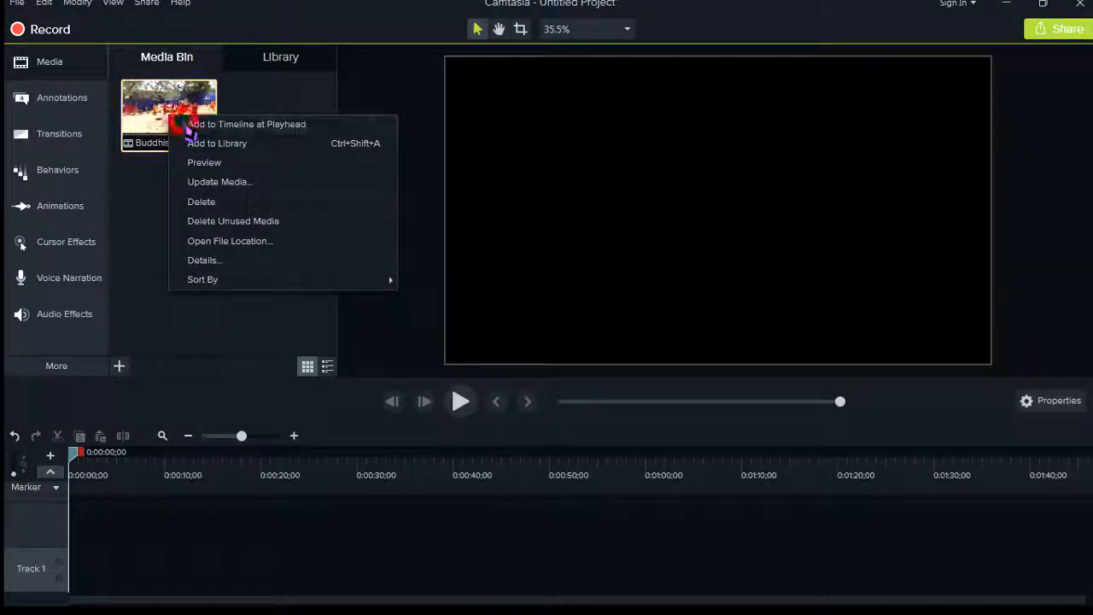
left_click(246, 124)
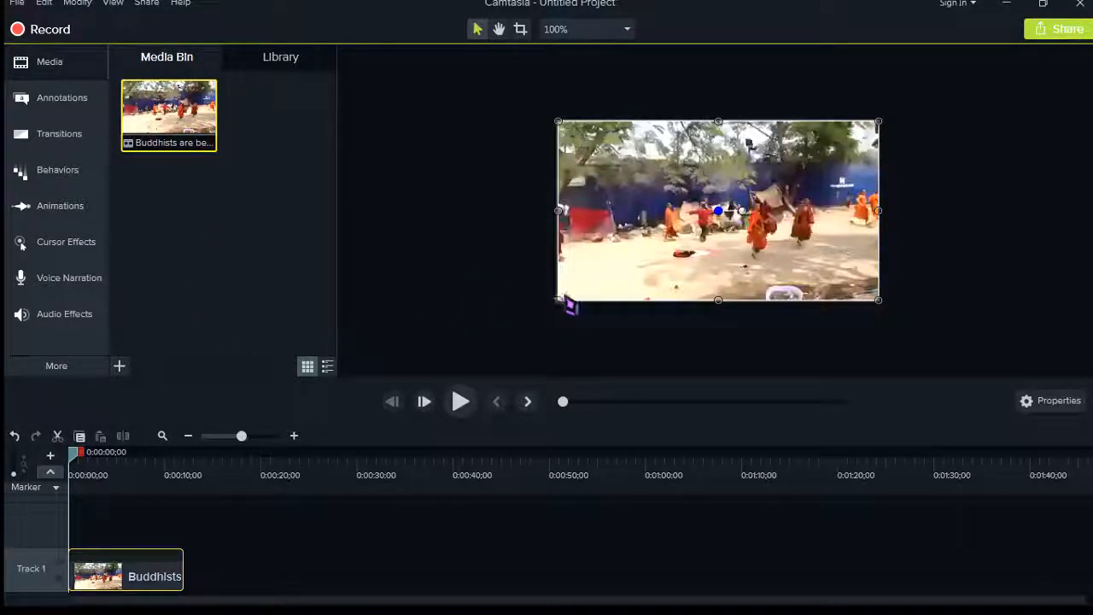